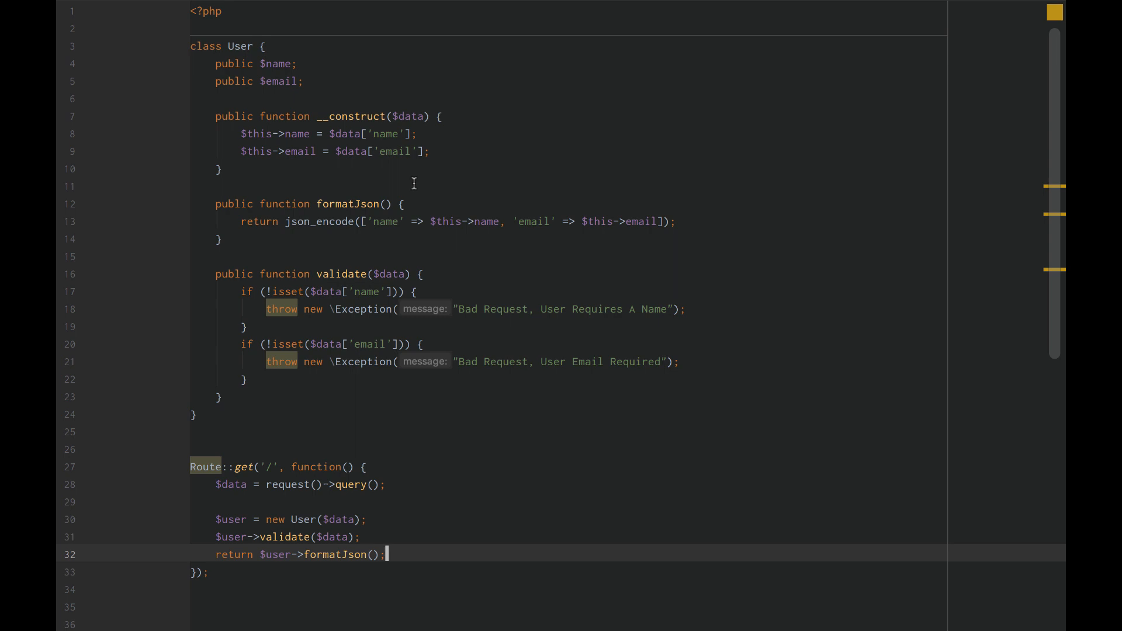
# Review User's constructor, formatJson and validate methods, then add 'return $data;' on a new route line
pyautogui.click(219, 168)
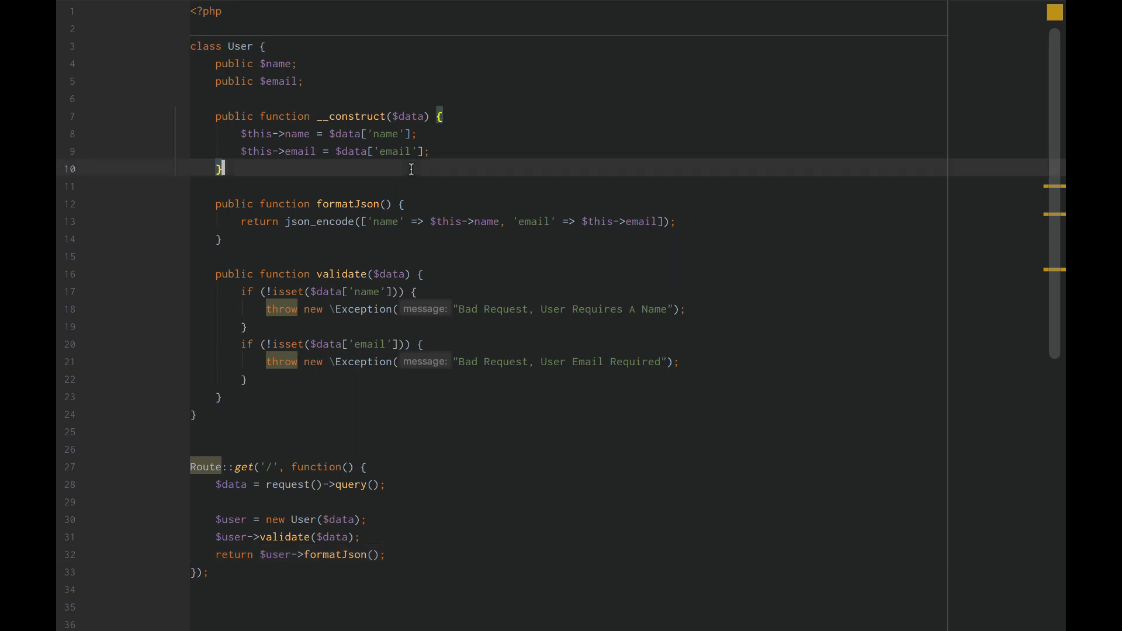
pyautogui.moveTo(396, 221)
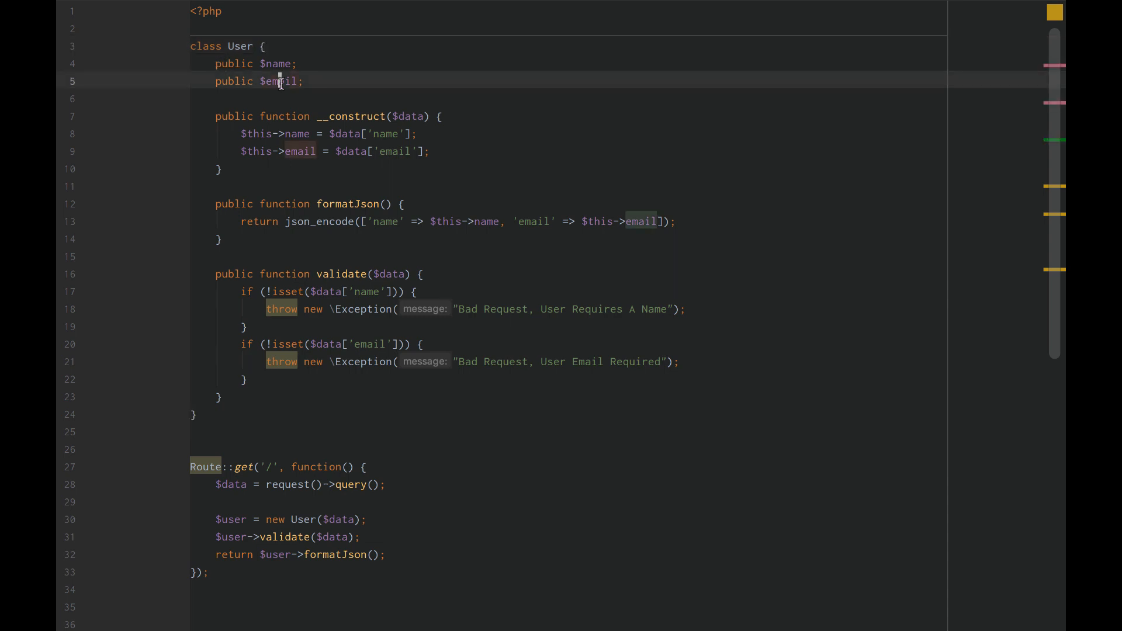
pyautogui.doubleClick(348, 203)
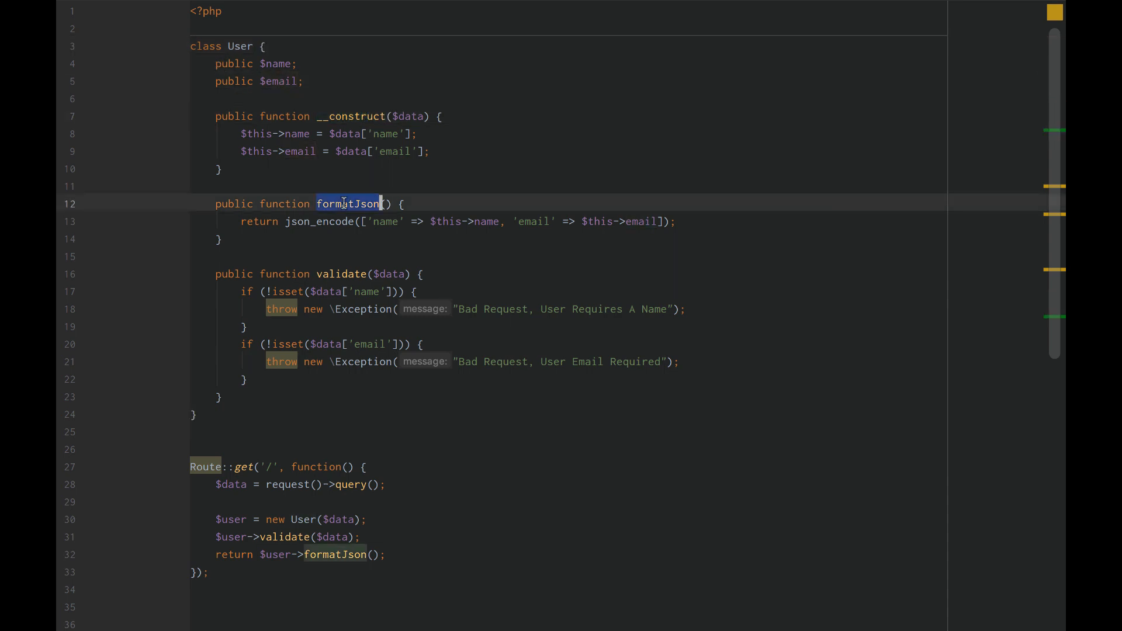
pyautogui.doubleClick(341, 275)
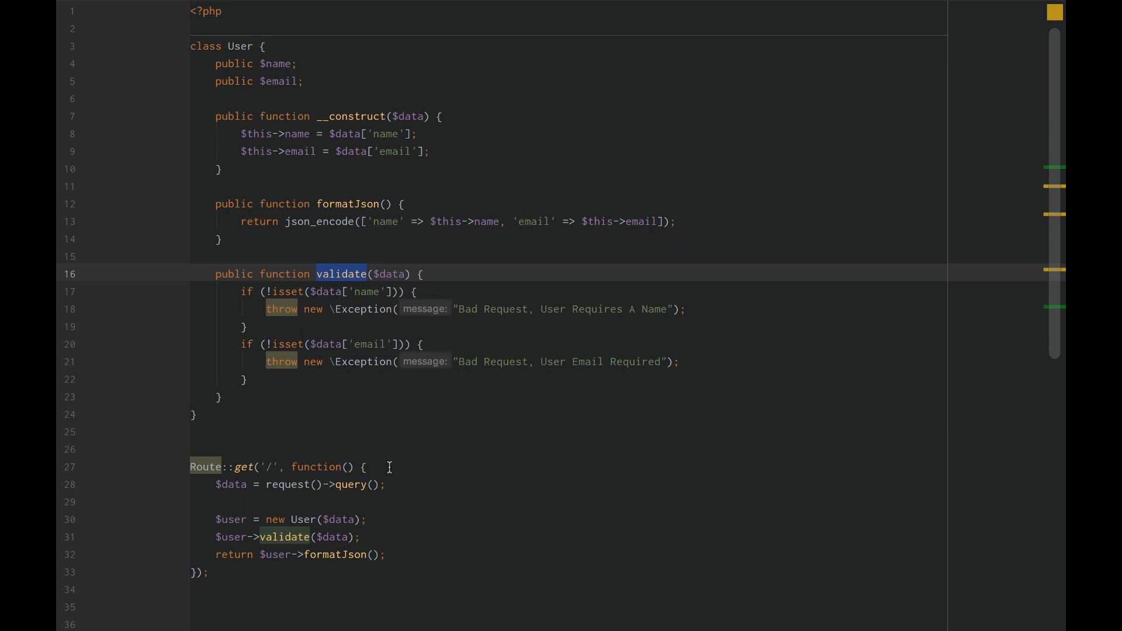
pyautogui.moveTo(454, 616)
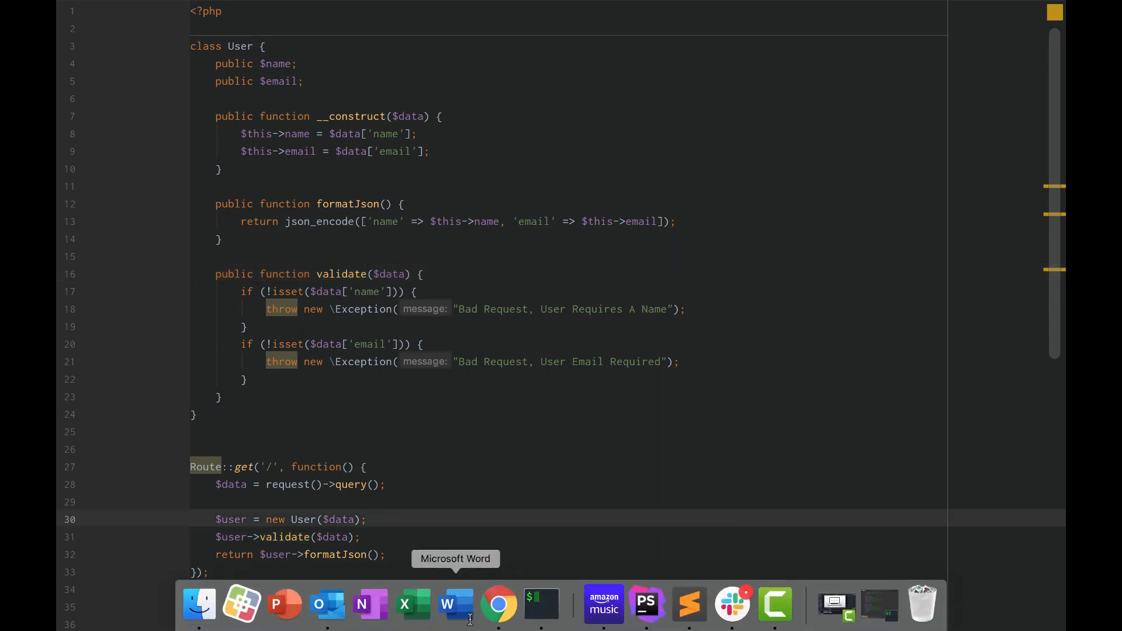
pyautogui.press('Enter')
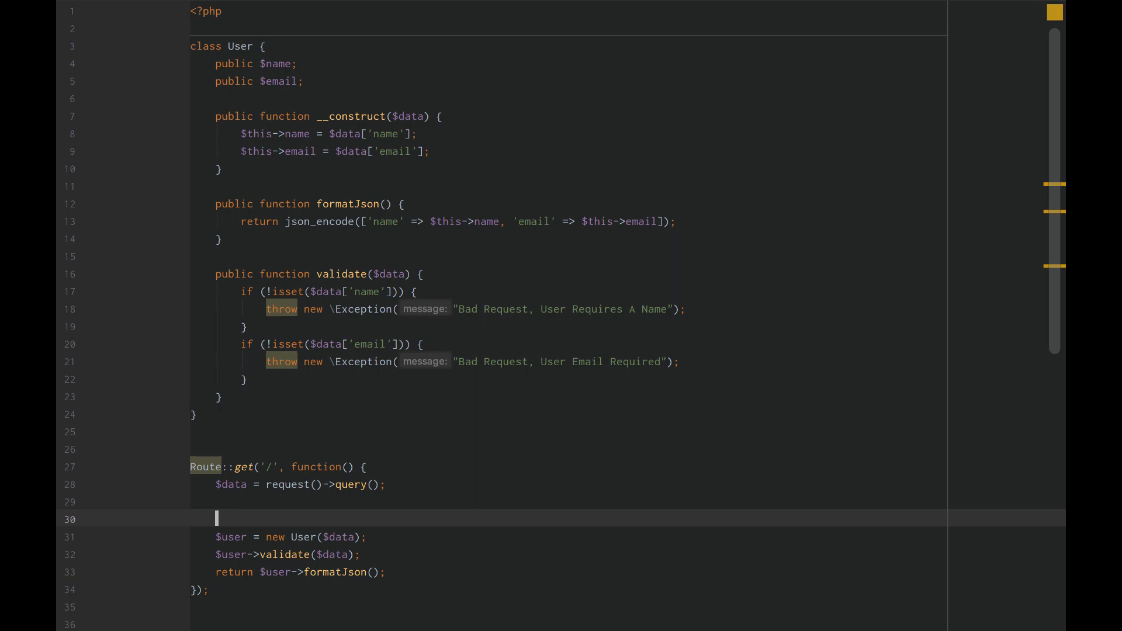
pyautogui.write('return $data;')
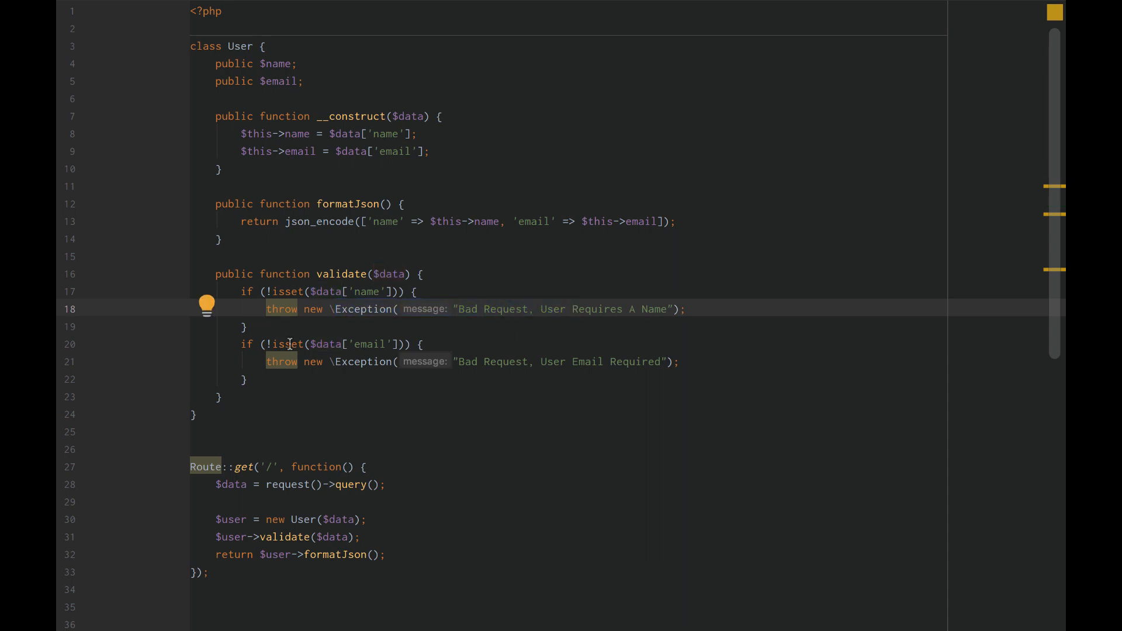
# Highlight the email isset check while restoring the route callback to its original code
pyautogui.doubleClick(370, 344)
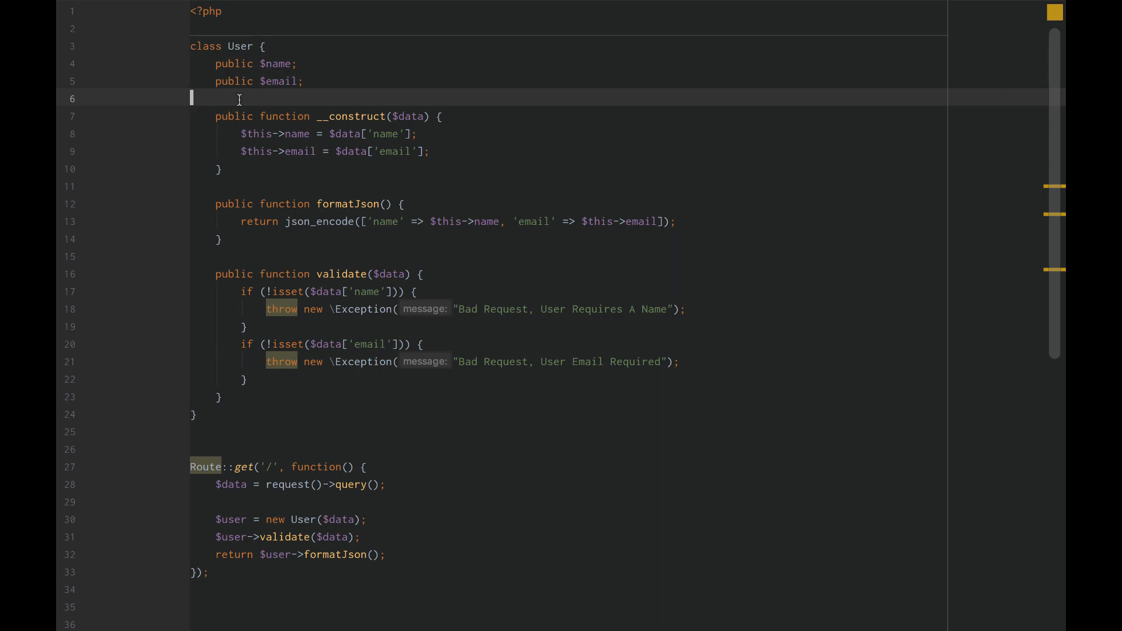
pyautogui.moveTo(257, 140)
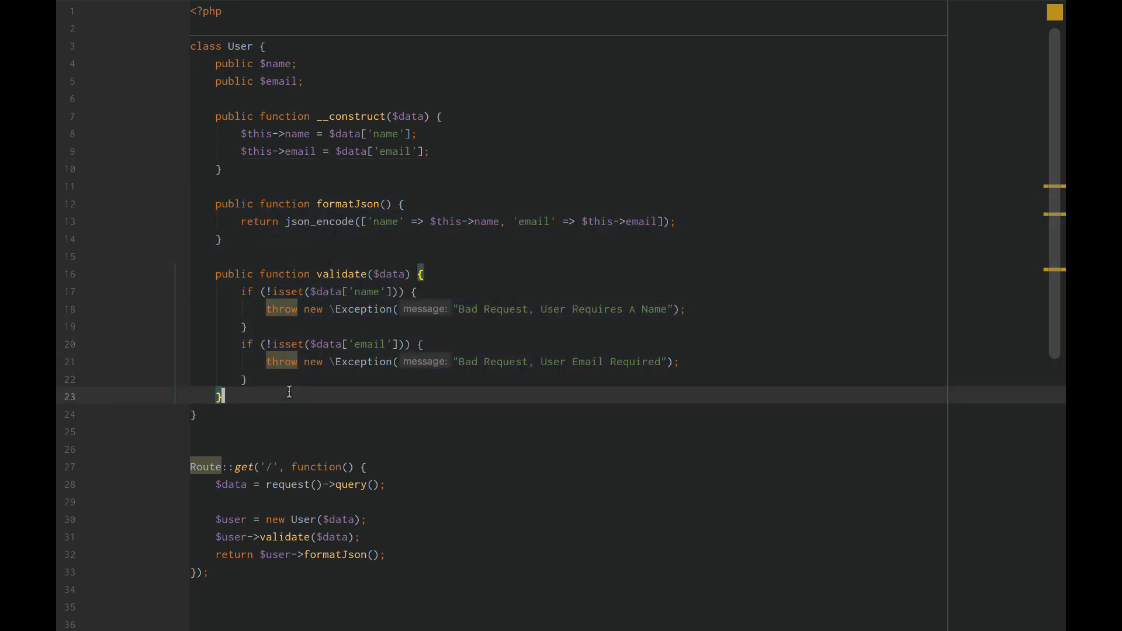
# Uncomment the relocated Json class with its static from method at the top of the file
pyautogui.scroll(-3)
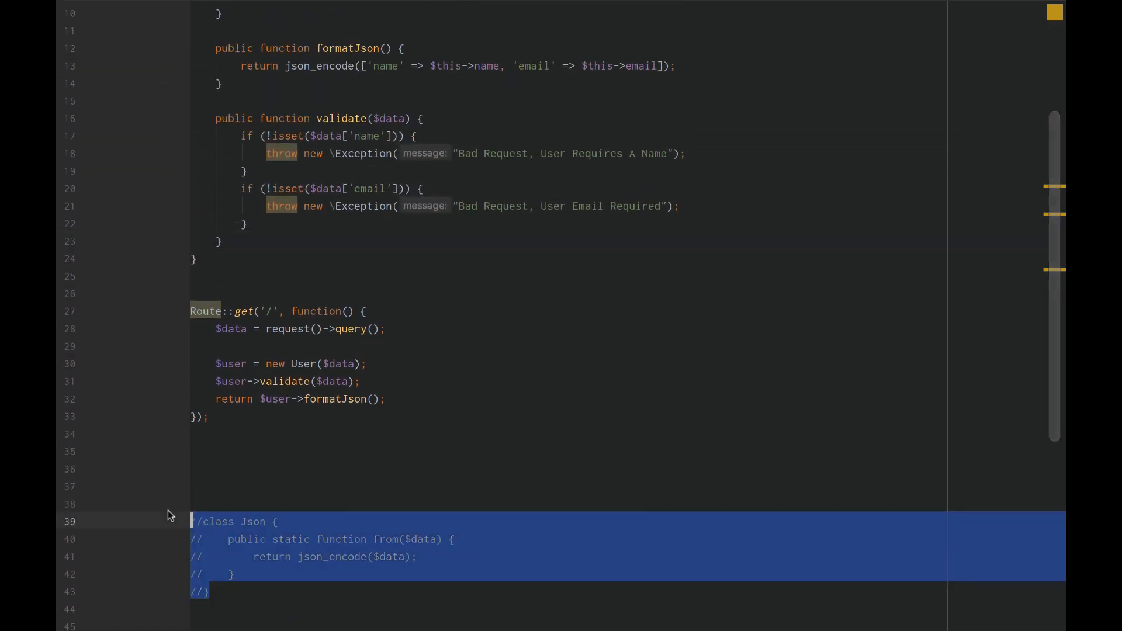
pyautogui.scroll(3)
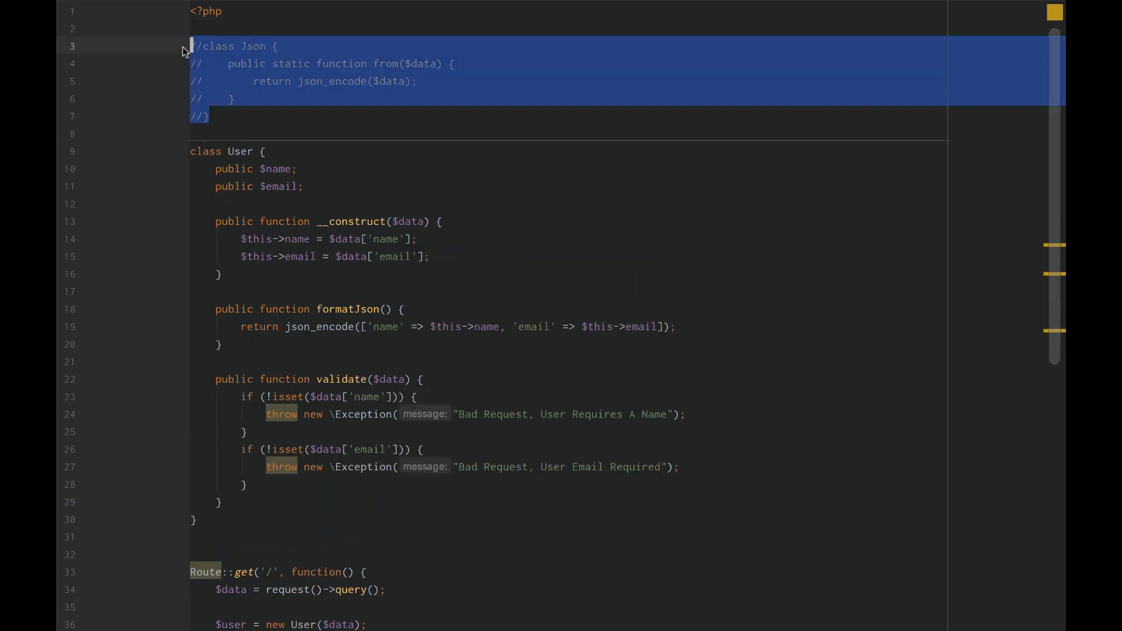
pyautogui.press('Ctrl+/')
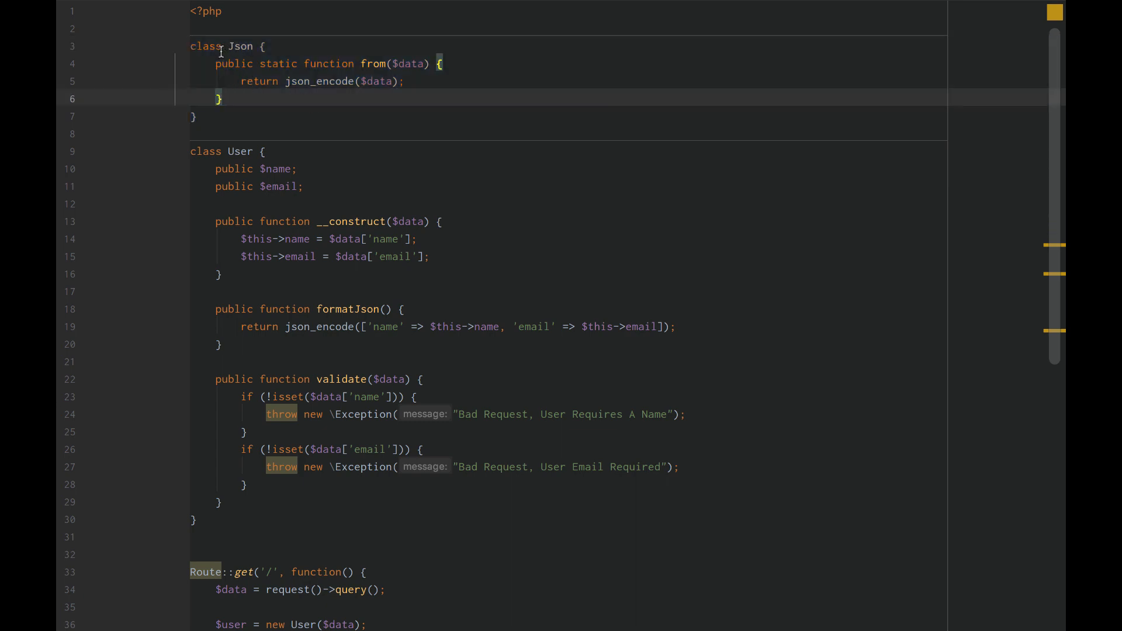
pyautogui.doubleClick(240, 47)
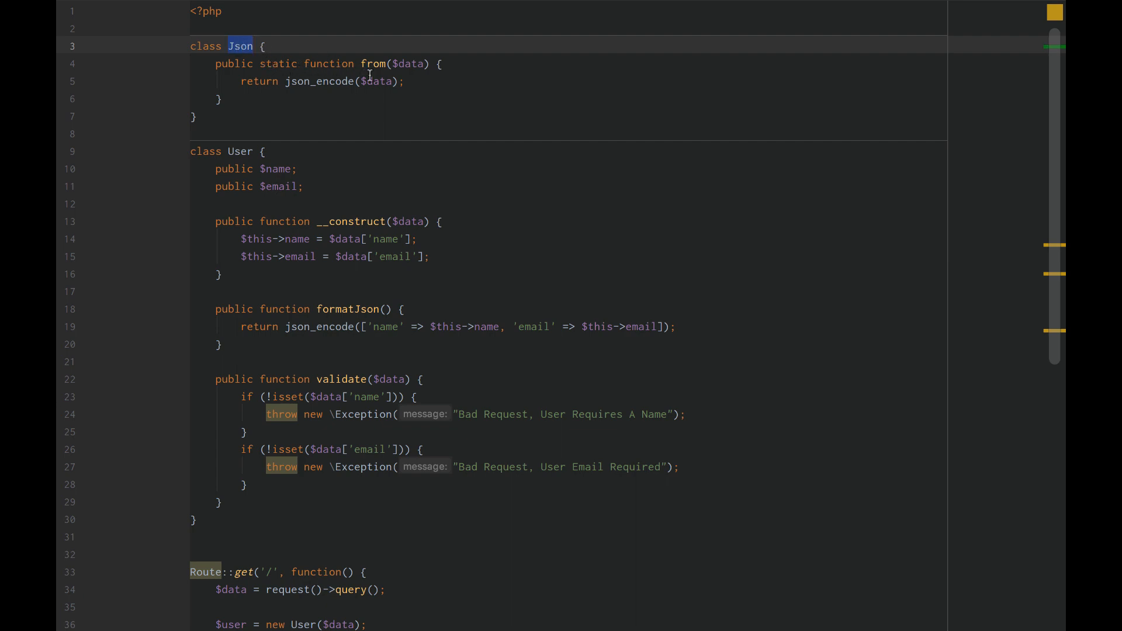
pyautogui.moveTo(374, 64)
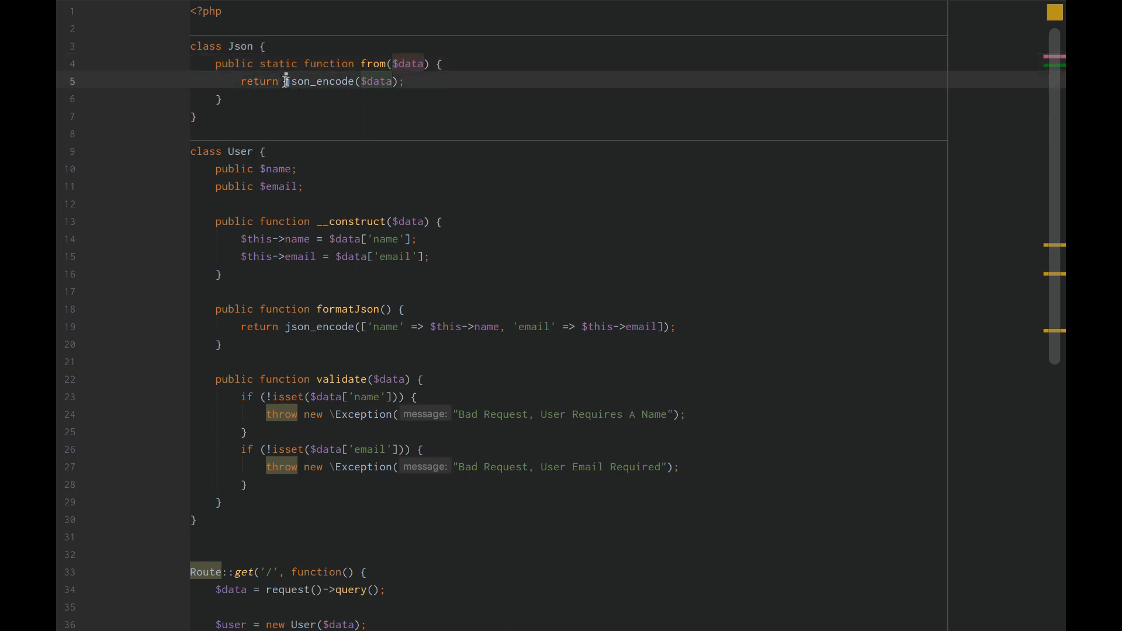
# Replace the $user->formatJson() return with Json::from($data) and drop the old call
pyautogui.scroll(-3)
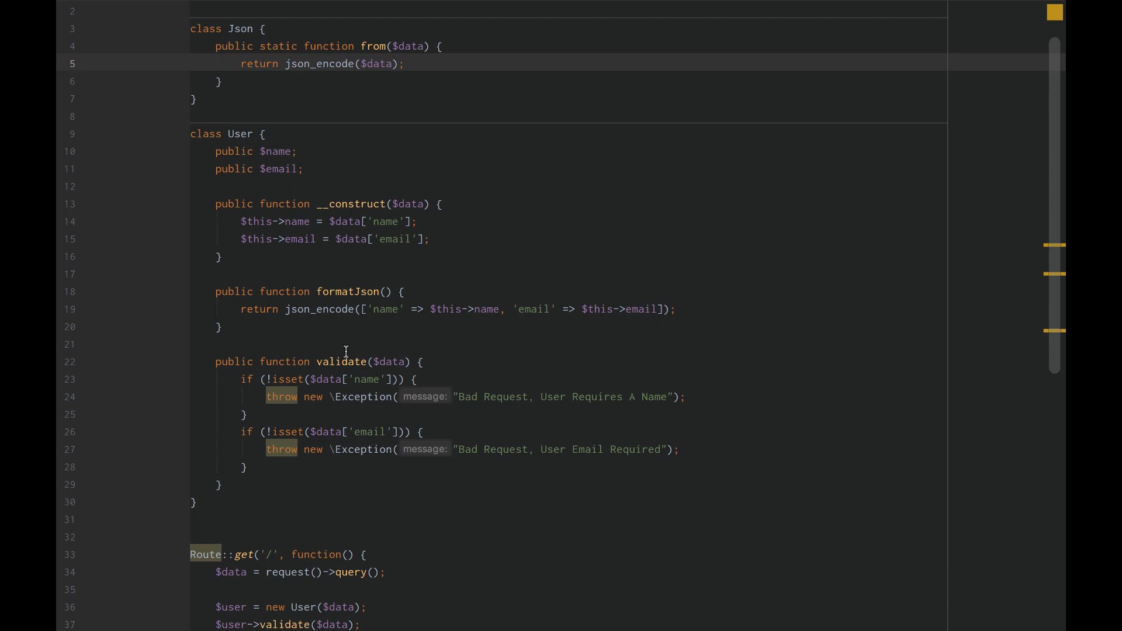
pyautogui.scroll(-3)
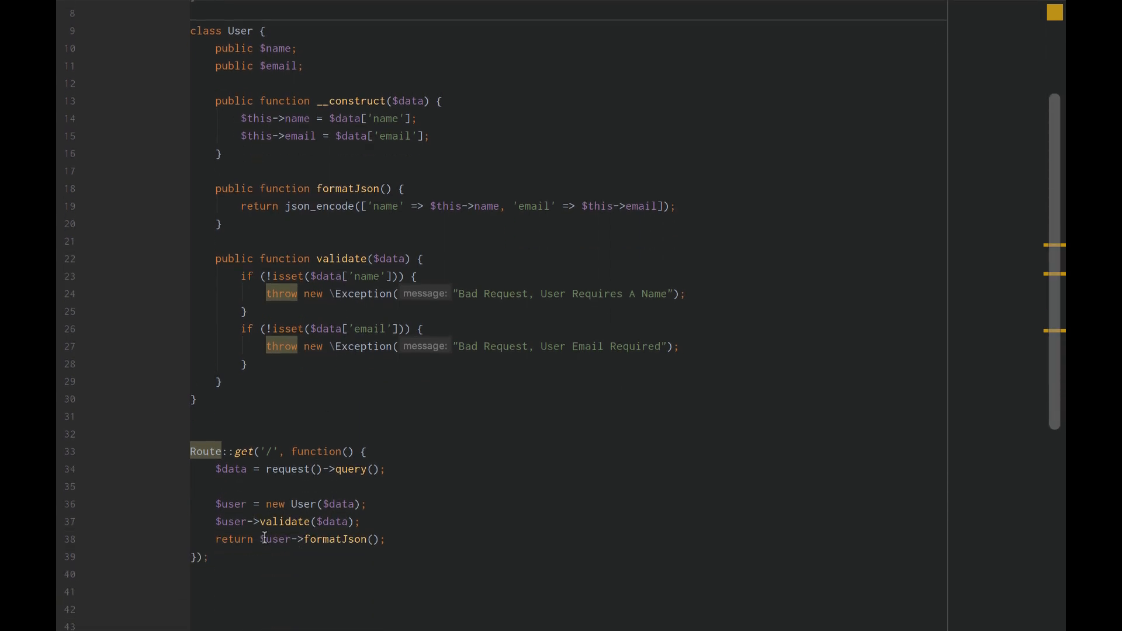
pyautogui.write('Json::from($data);')
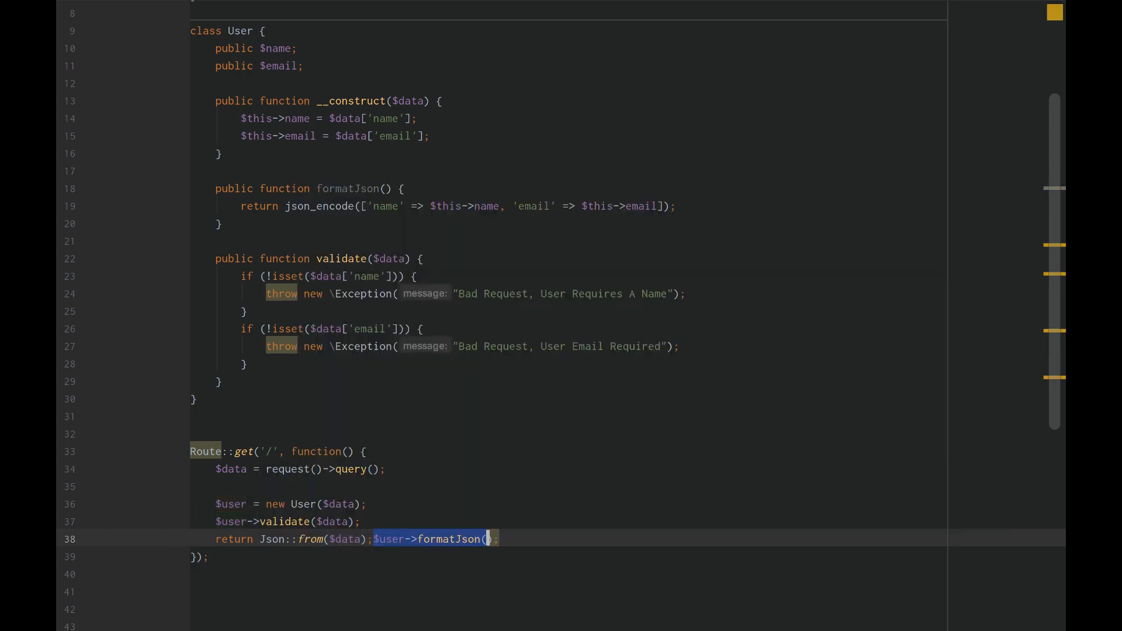
pyautogui.press('Delete')
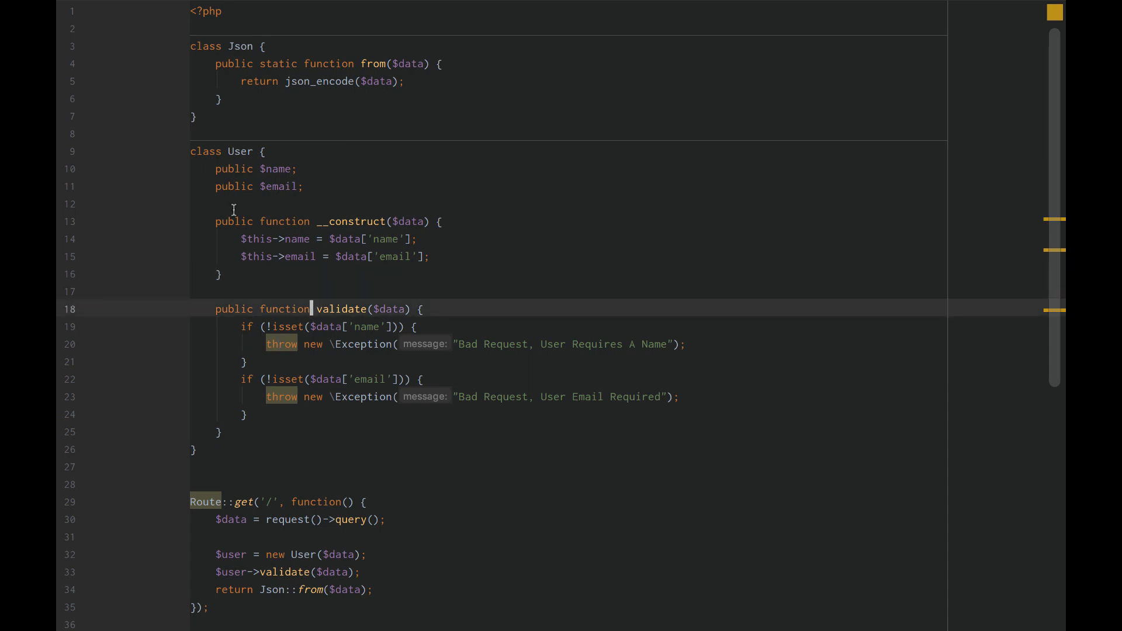
# Use User's constructor and validate method as the basis for UserRequest's string rules and validate
pyautogui.moveTo(214, 221); pyautogui.dragTo(222, 274)
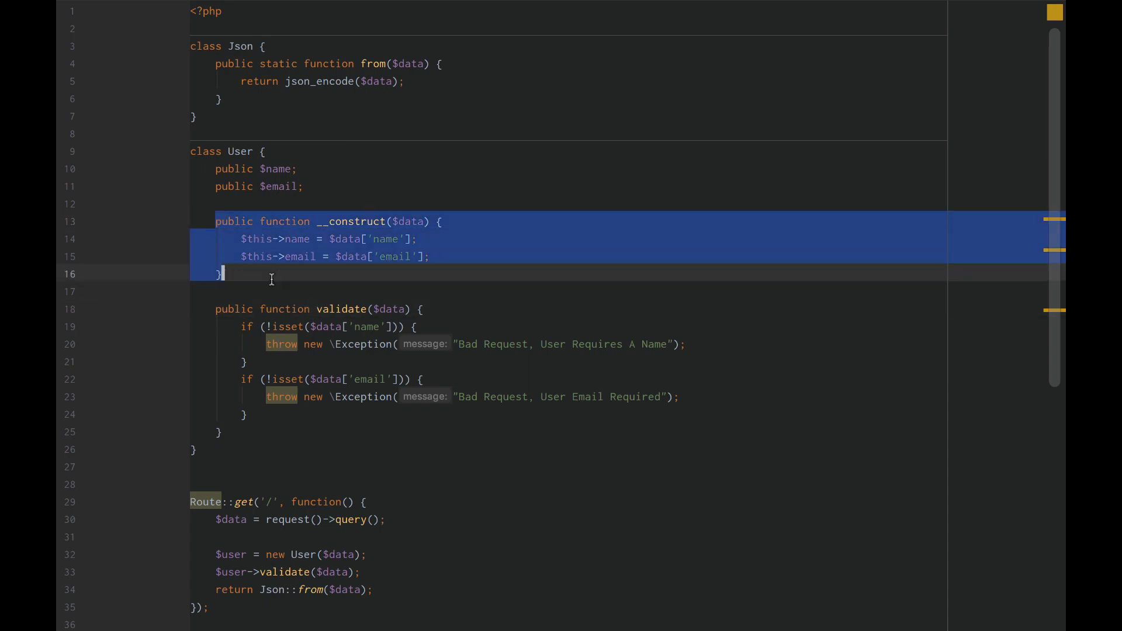
pyautogui.click(221, 274)
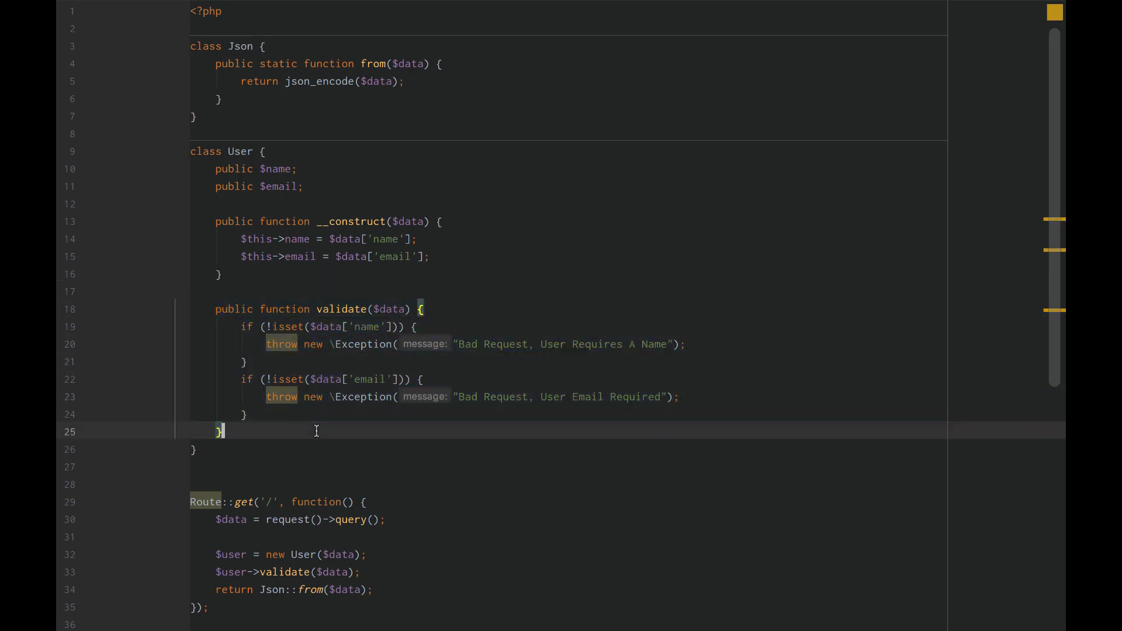
pyautogui.click(348, 309)
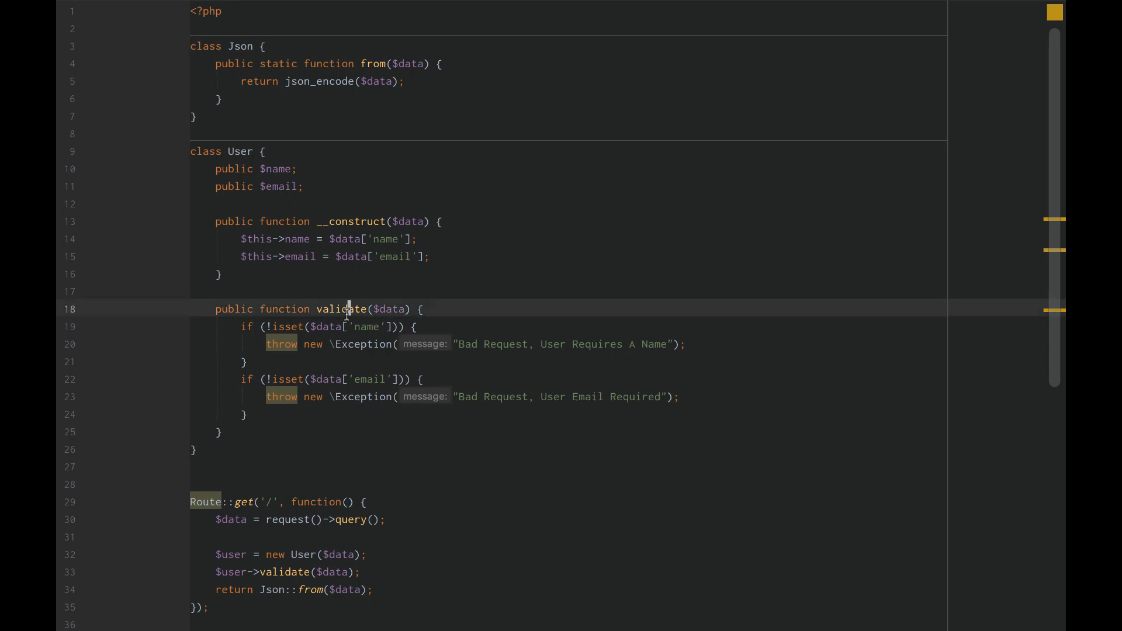
pyautogui.doubleClick(341, 309)
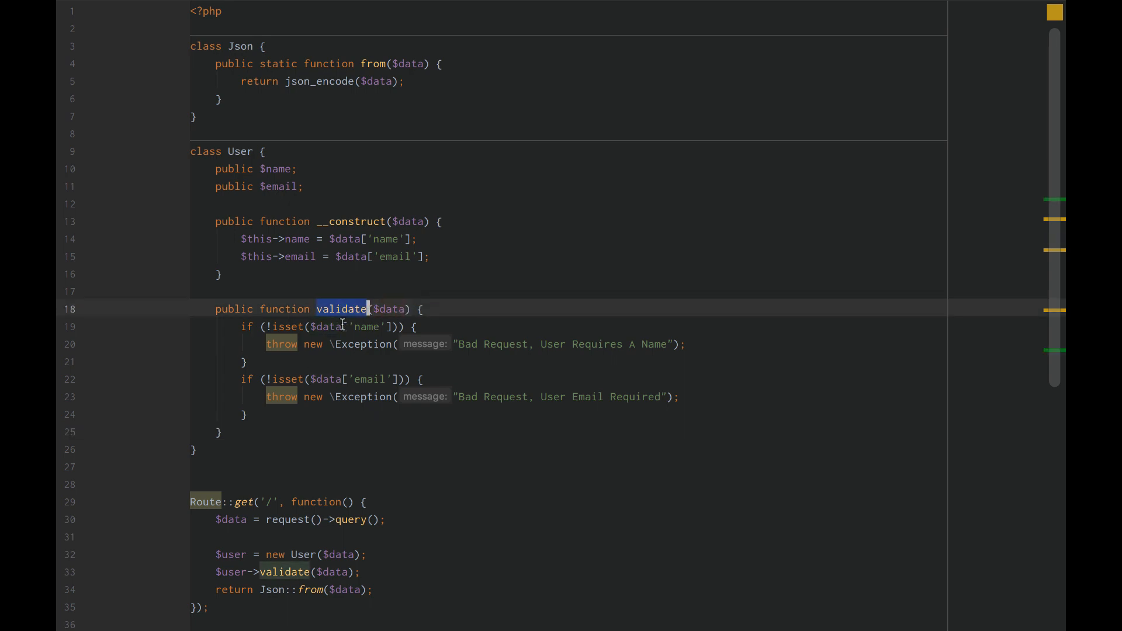
pyautogui.scroll(-3)
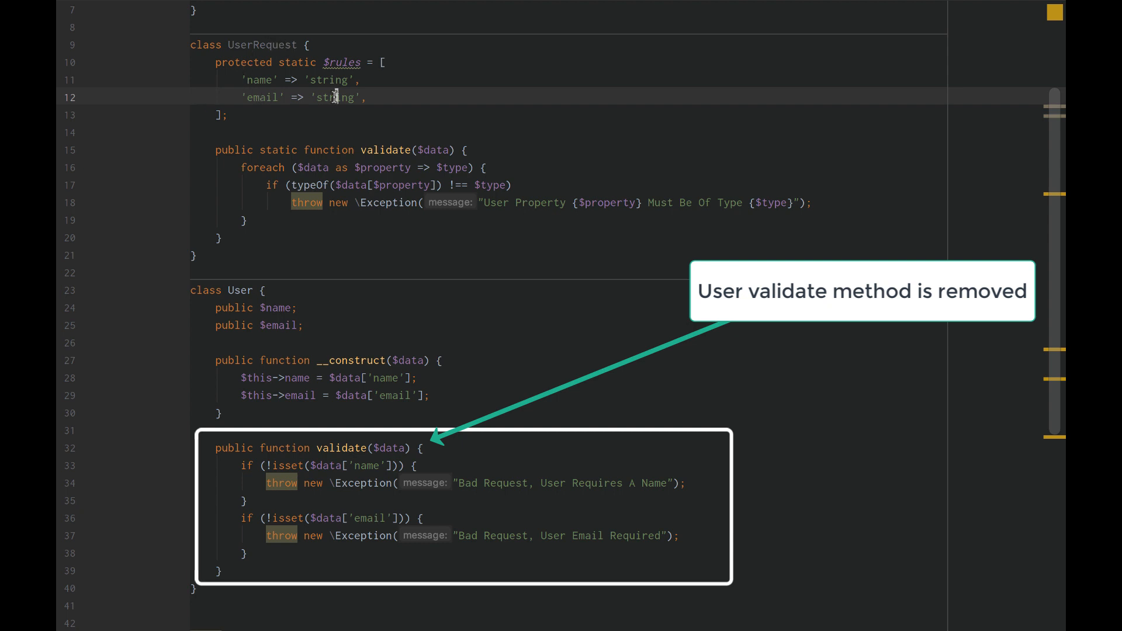
# Rewrite validate to loop over static::$rules, comparing gettype against each rule with !=
pyautogui.doubleClick(333, 97)
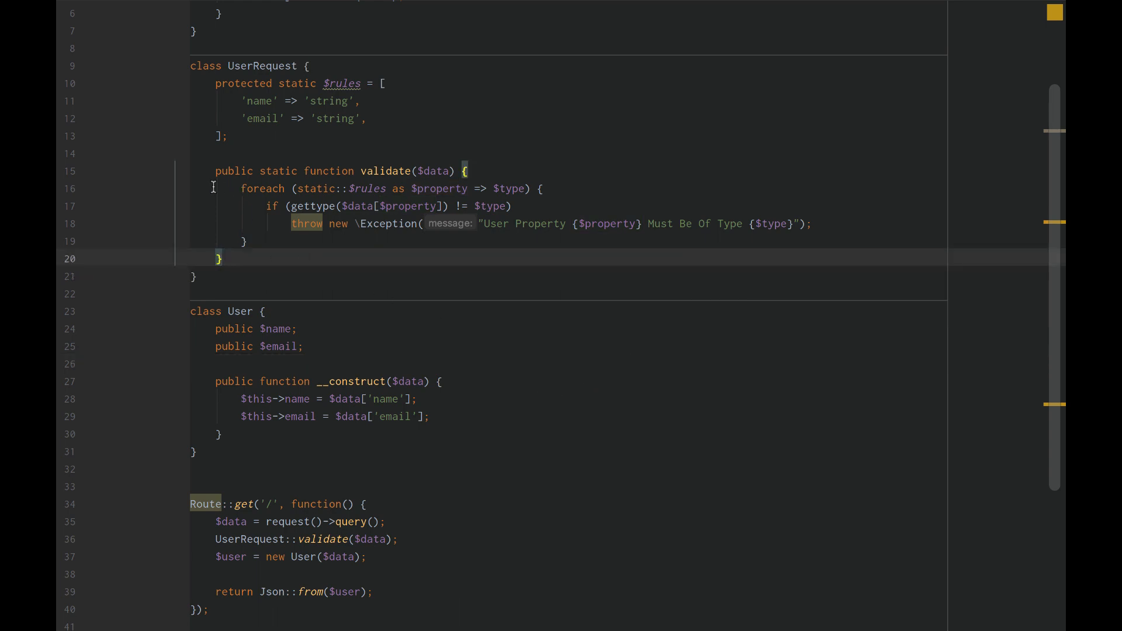
pyautogui.doubleClick(385, 171)
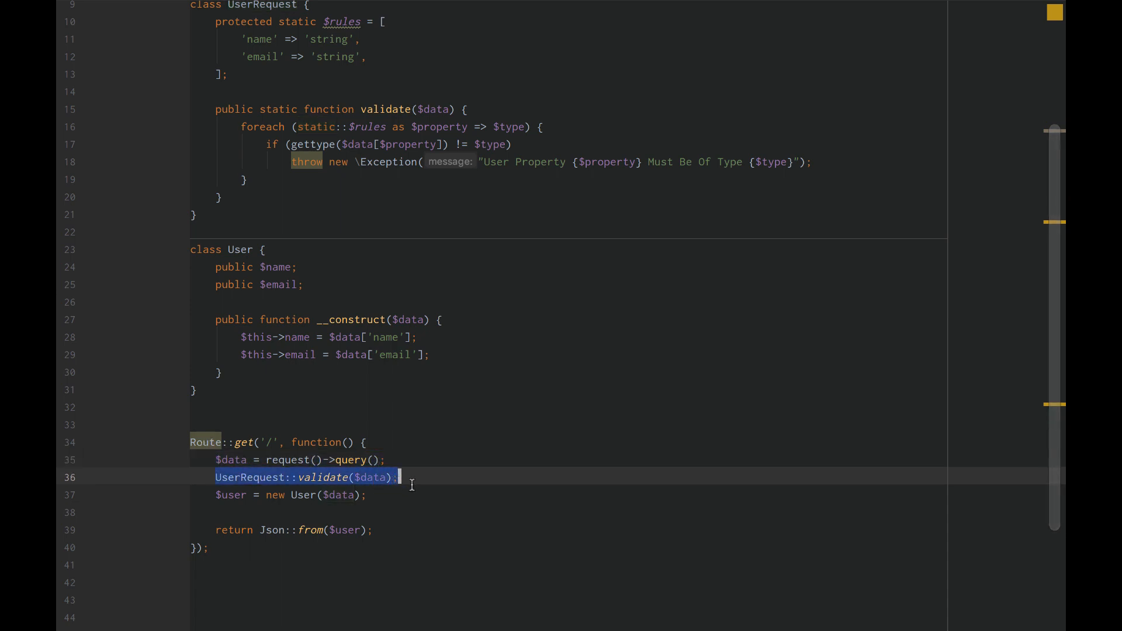
pyautogui.doubleClick(372, 478)
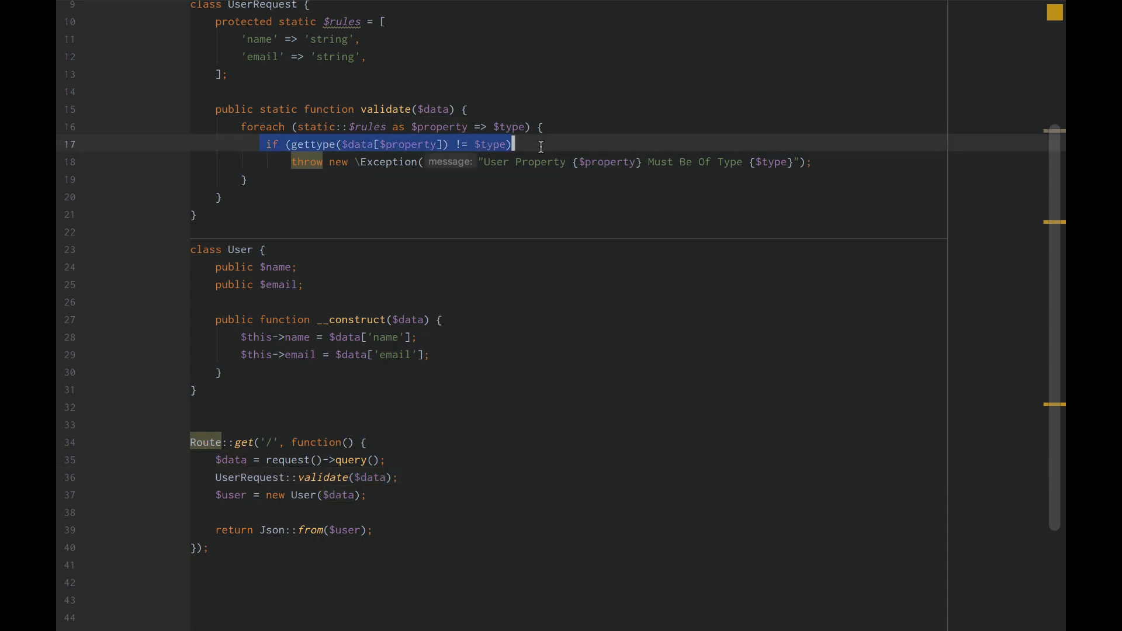
pyautogui.click(400, 162)
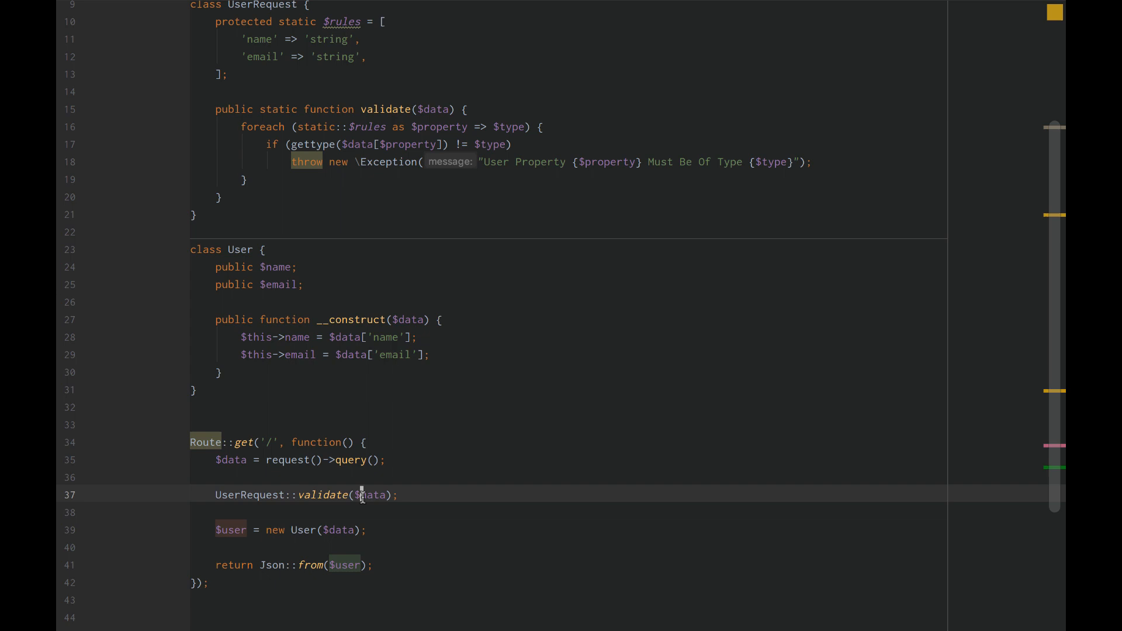
# Make the route call UserRequest::validate($data), create the User, and return Json::from($user)
pyautogui.moveTo(215, 494); pyautogui.dragTo(399, 495)
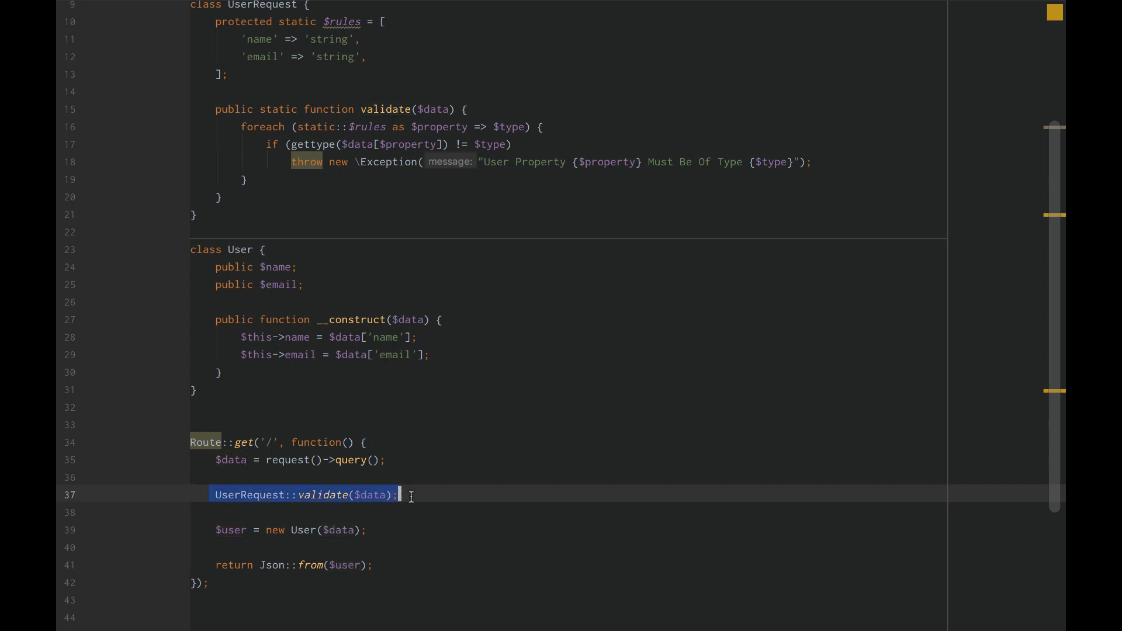
pyautogui.click(410, 495)
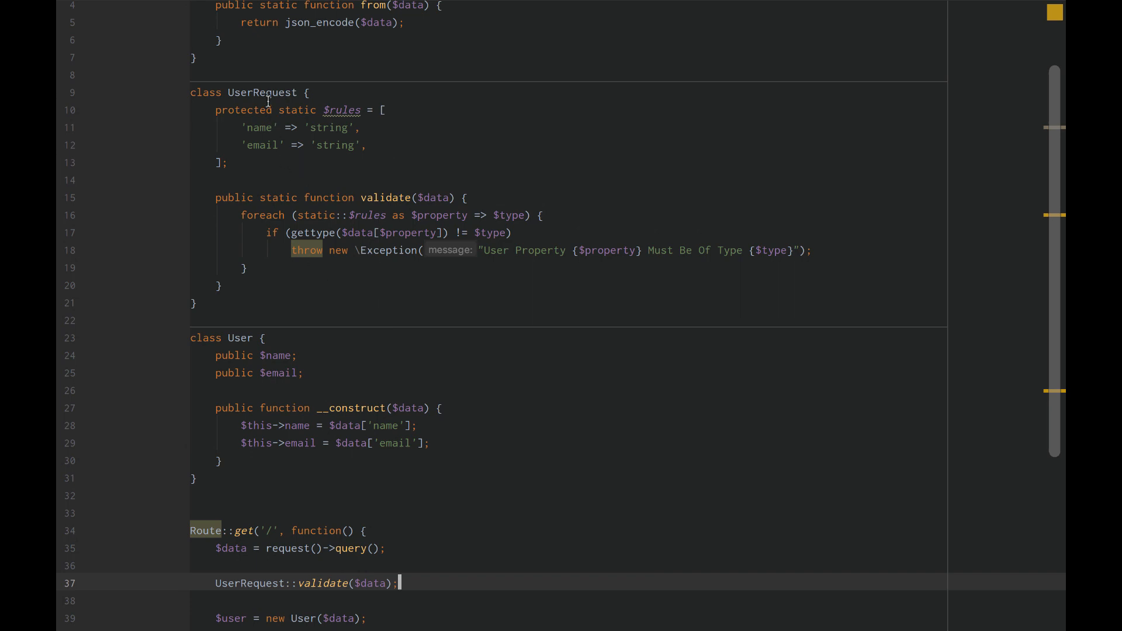
pyautogui.scroll(-3)
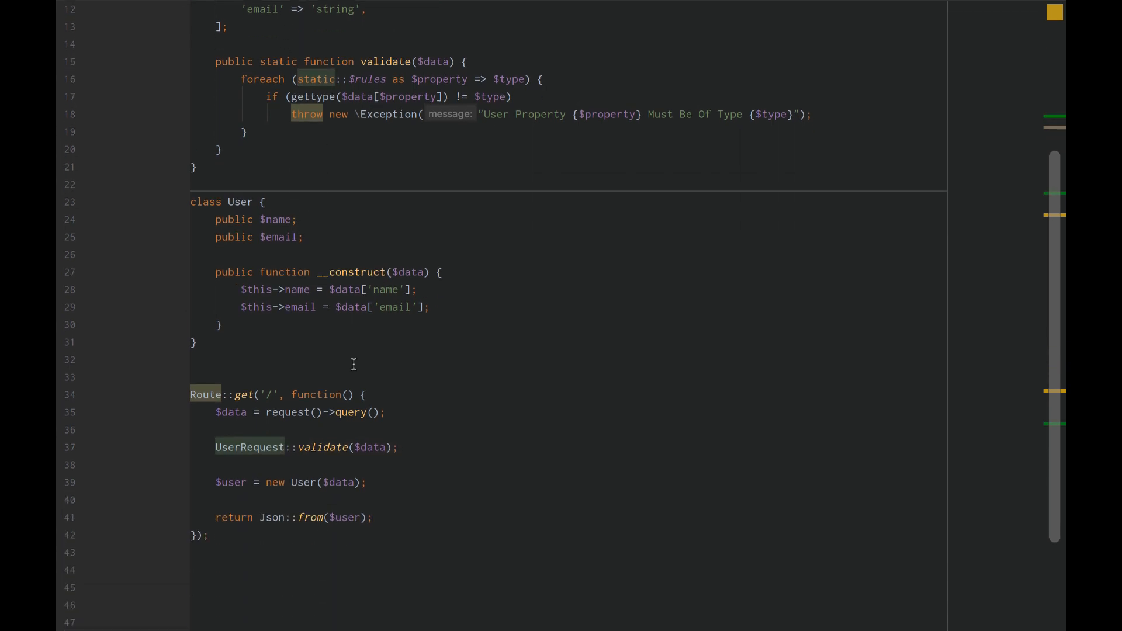
pyautogui.tripleClick(290, 482)
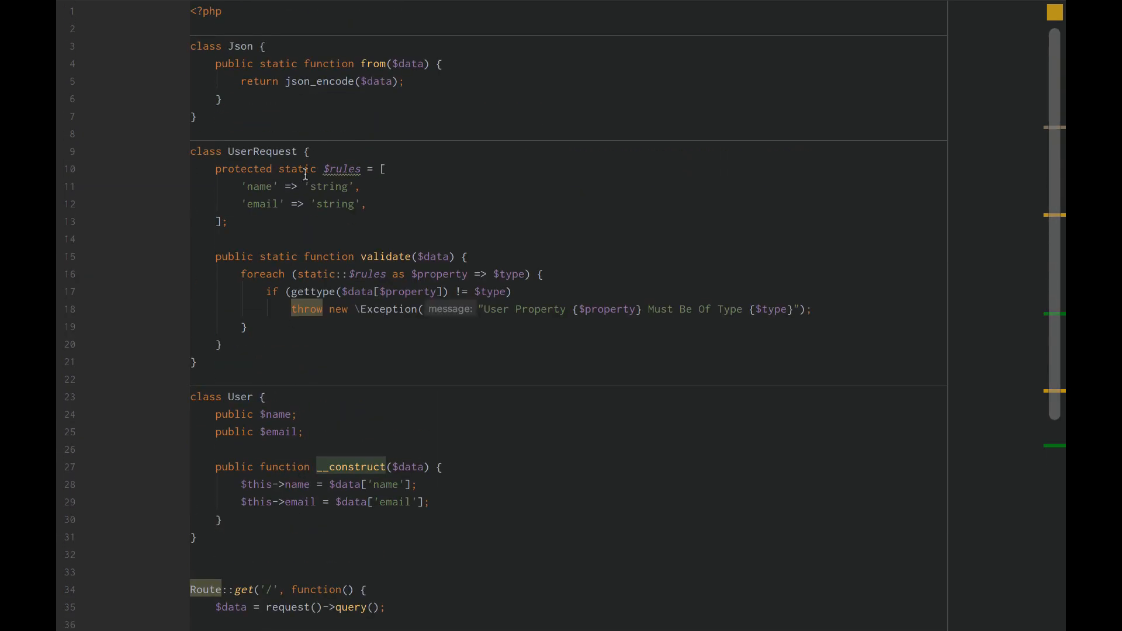
pyautogui.doubleClick(240, 396)
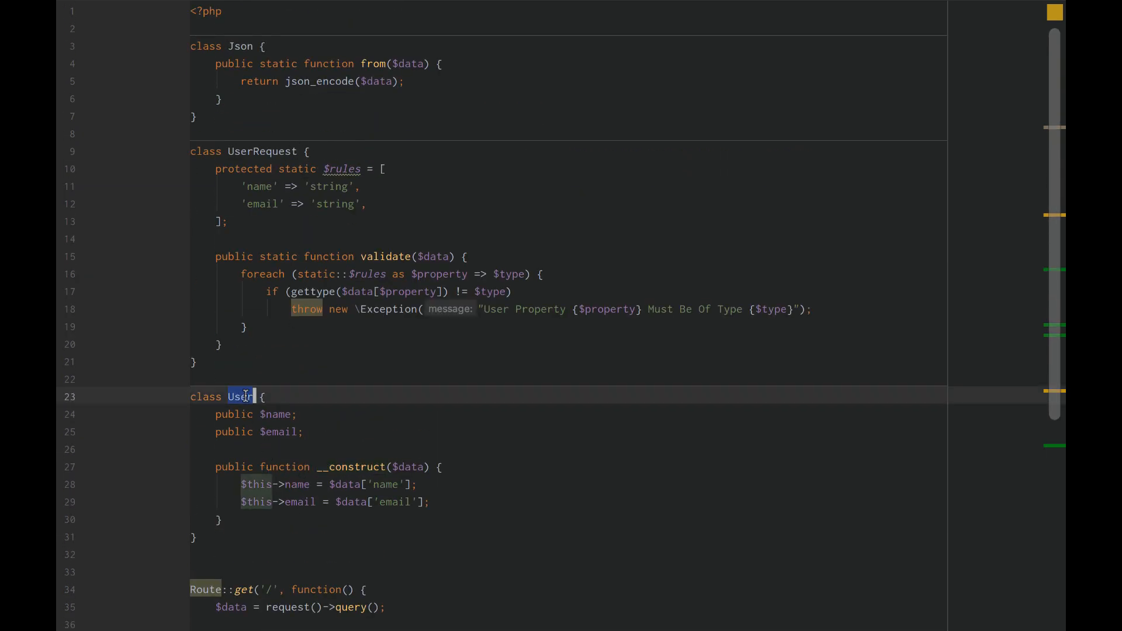
pyautogui.scroll(-3)
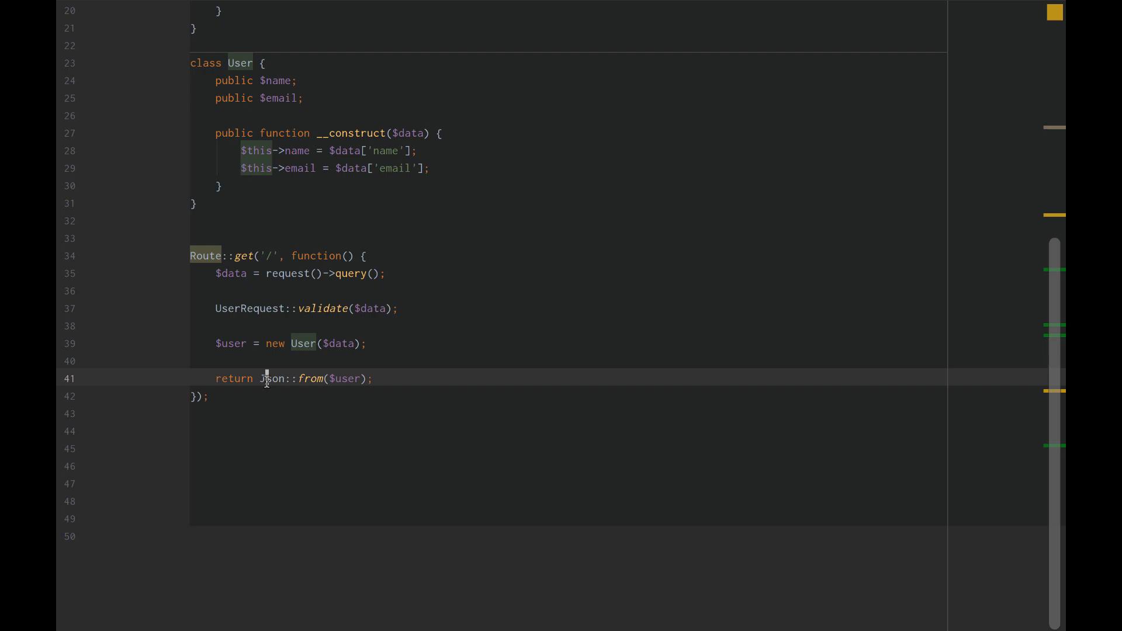
pyautogui.doubleClick(272, 379)
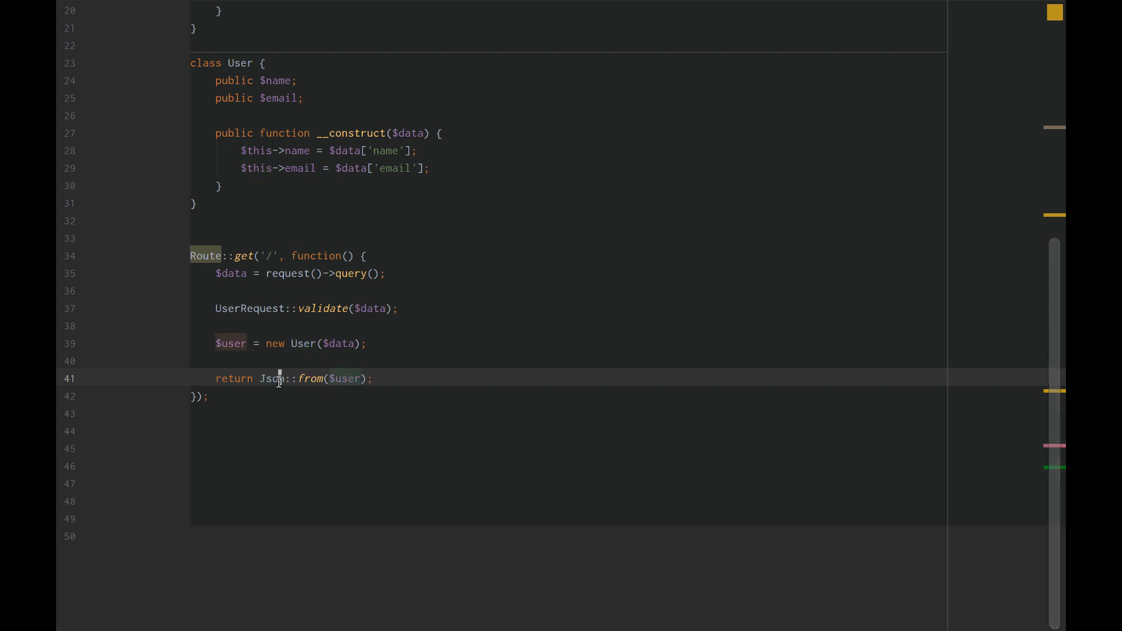
pyautogui.scroll(3)
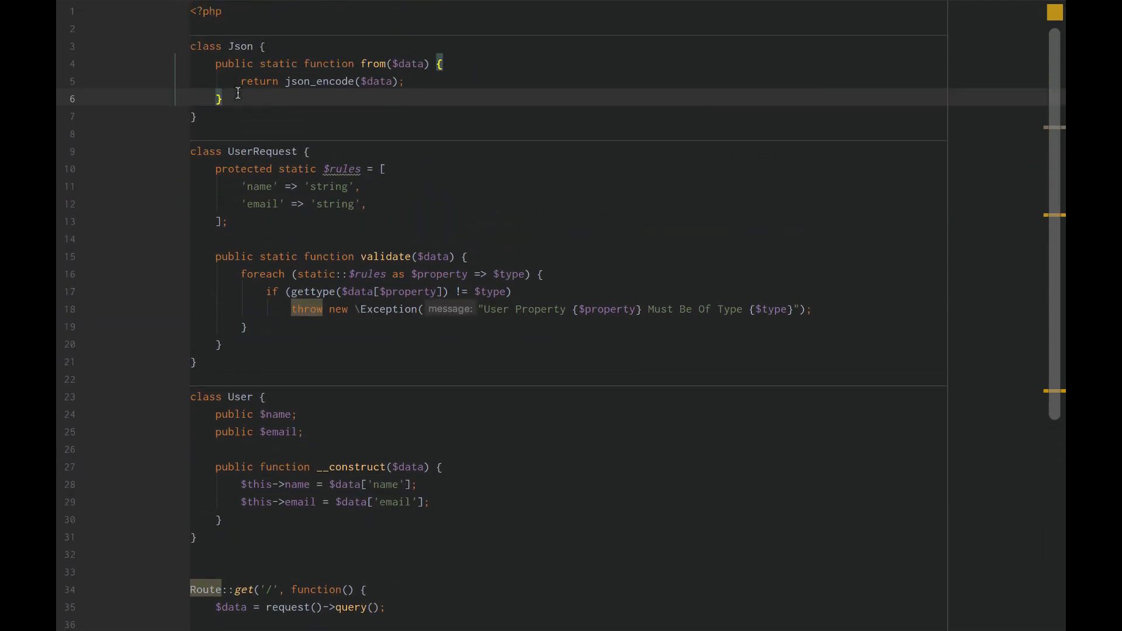
pyautogui.scroll(-3)
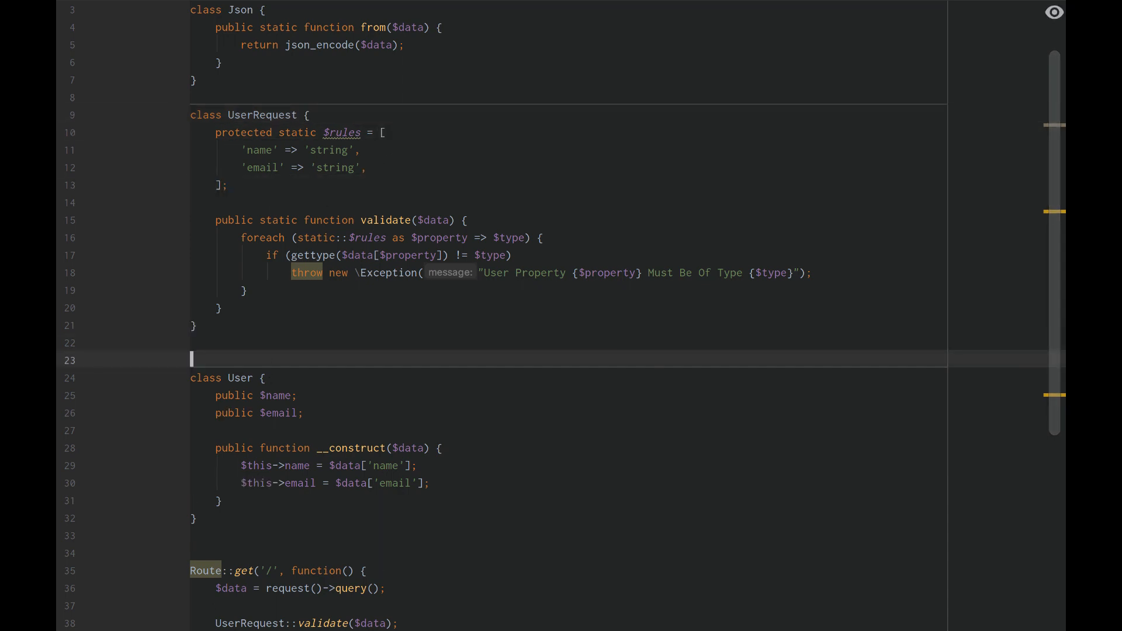
pyautogui.write('class T')
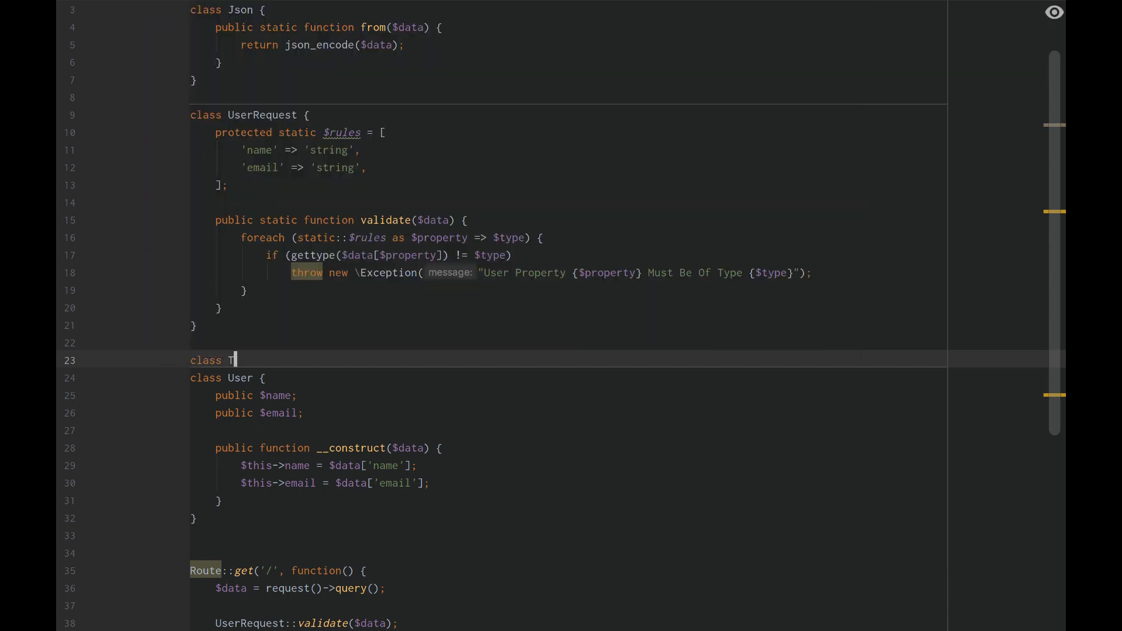
pyautogui.write('public $wheels')
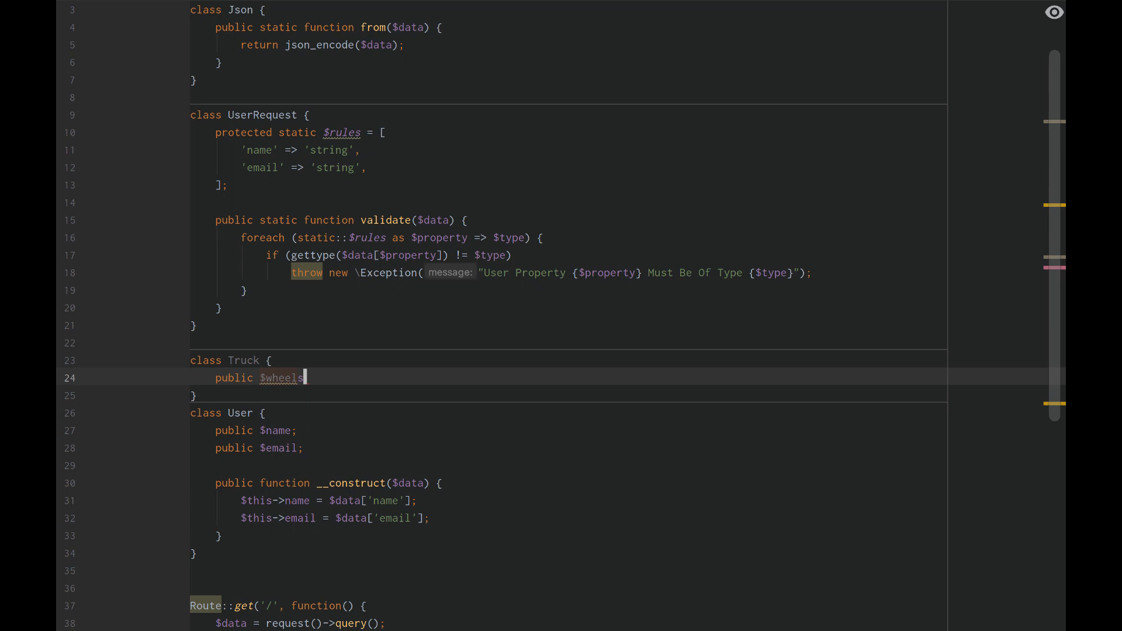
pyautogui.write(';')
pyautogui.write('///')
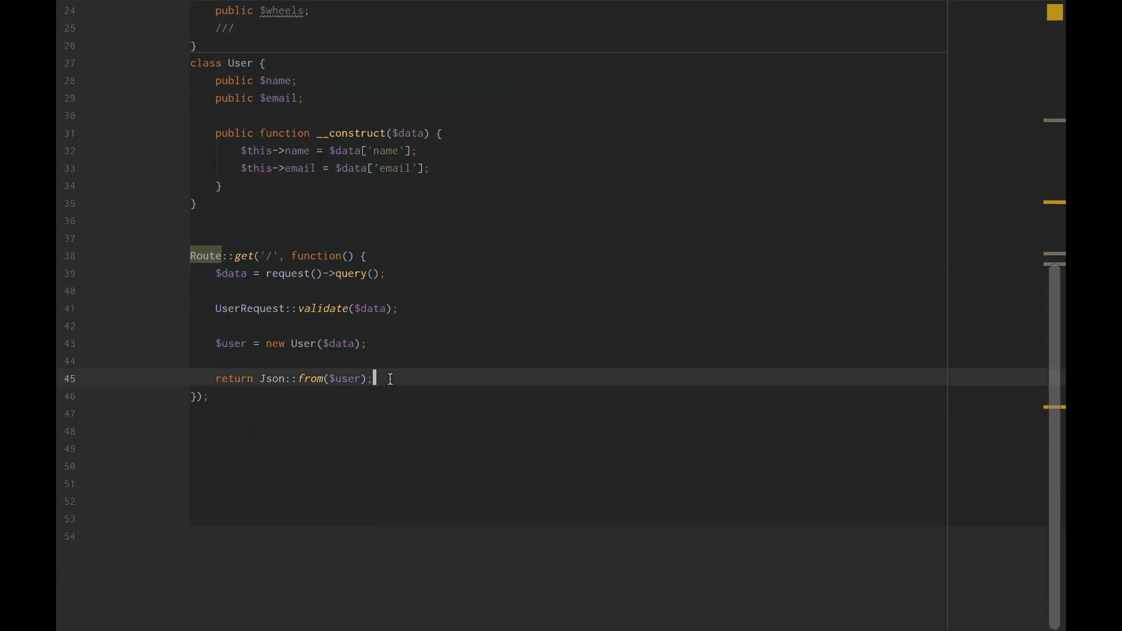
pyautogui.press('Enter')
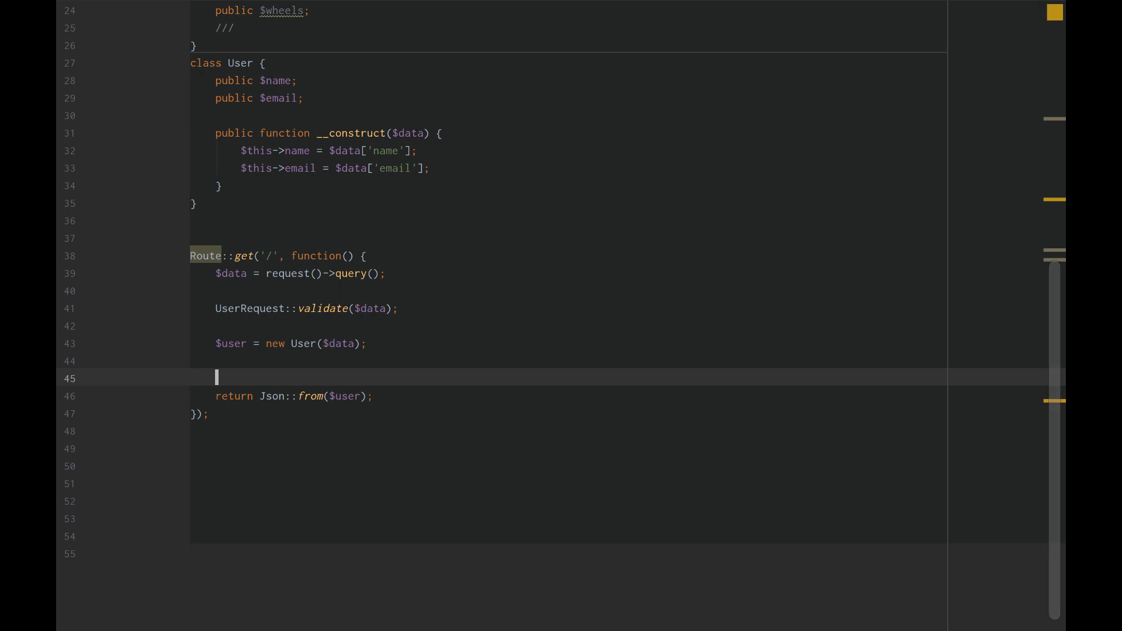
pyautogui.write('return Json::fr')
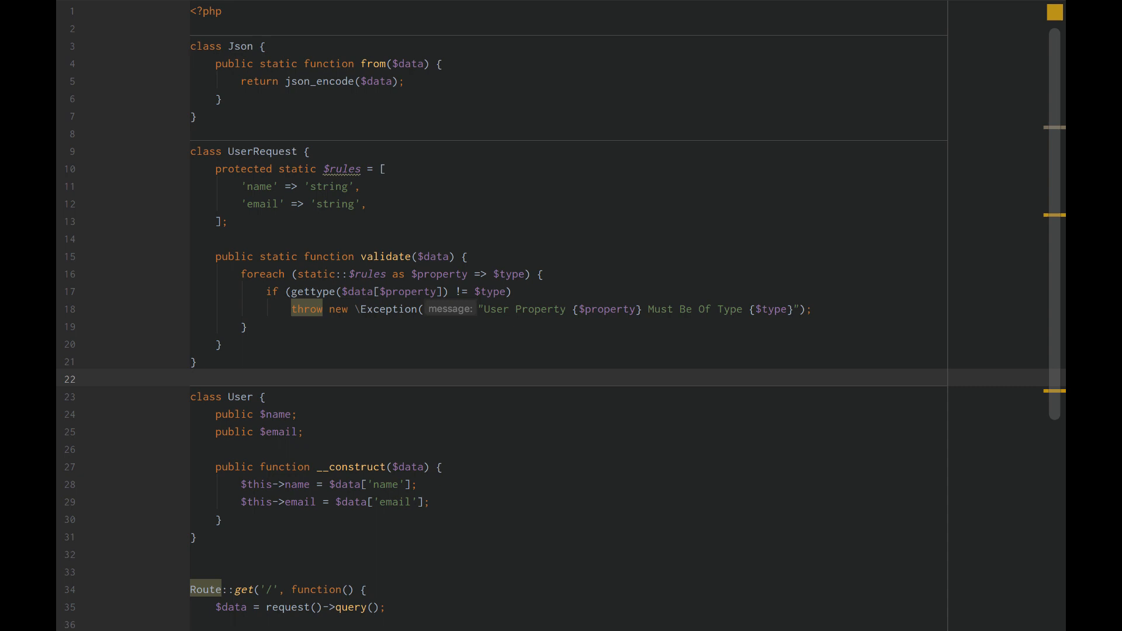
pyautogui.scroll(-3)
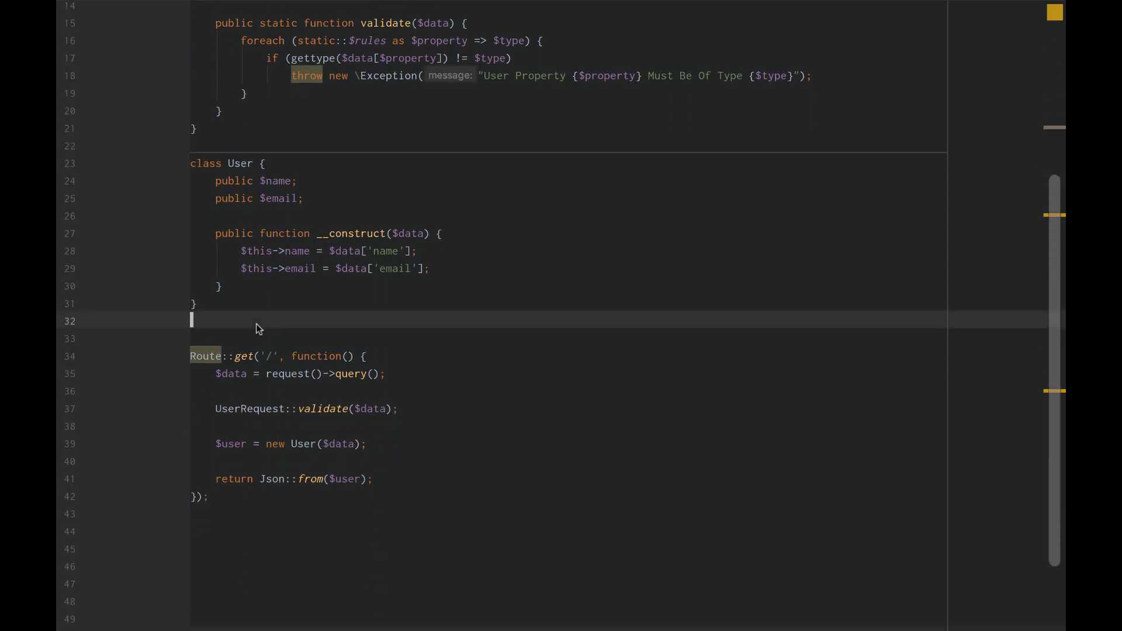